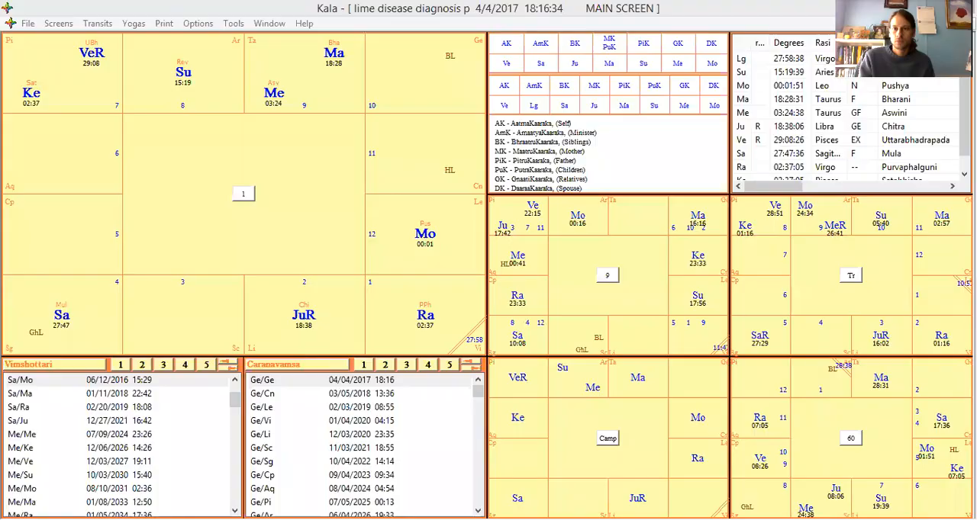
{"action": "mouse_move", "coordinate": [432, 177]}
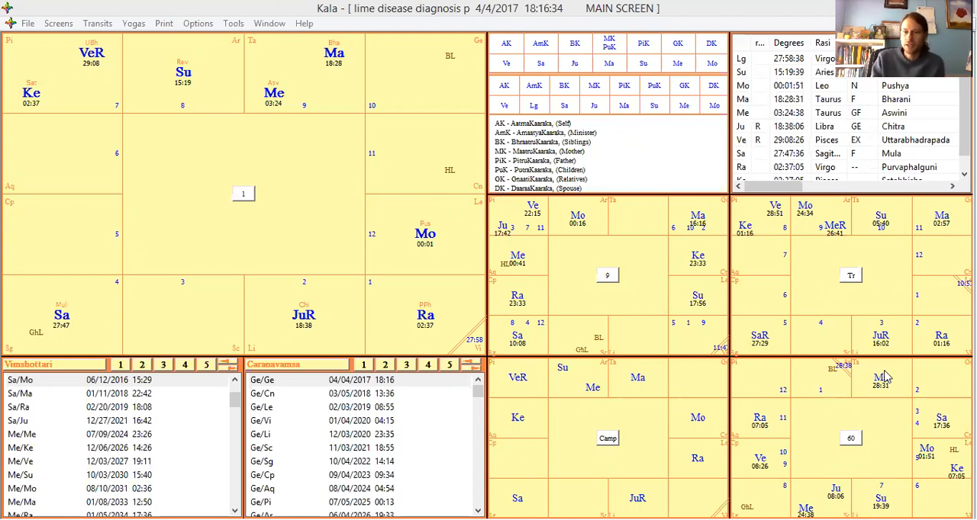
{"action": "mouse_move", "coordinate": [677, 245]}
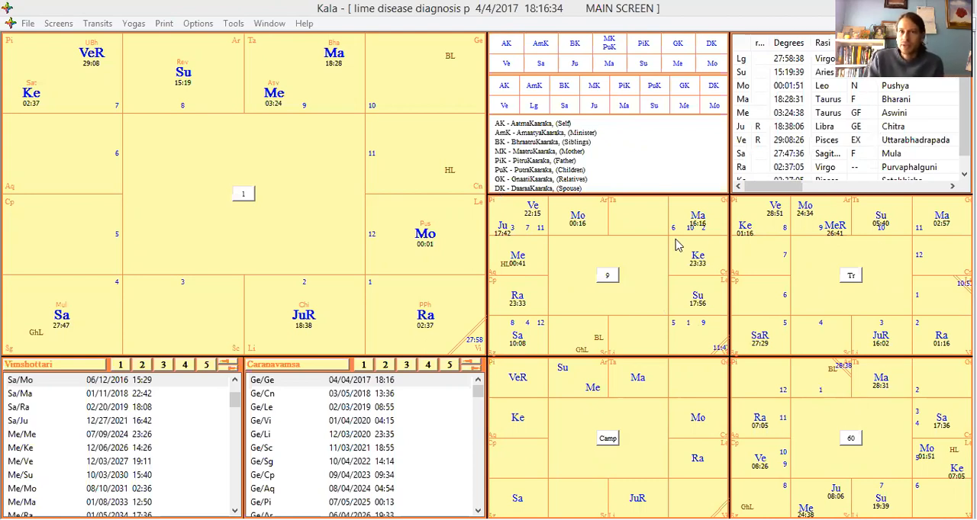
{"action": "mouse_move", "coordinate": [683, 279]}
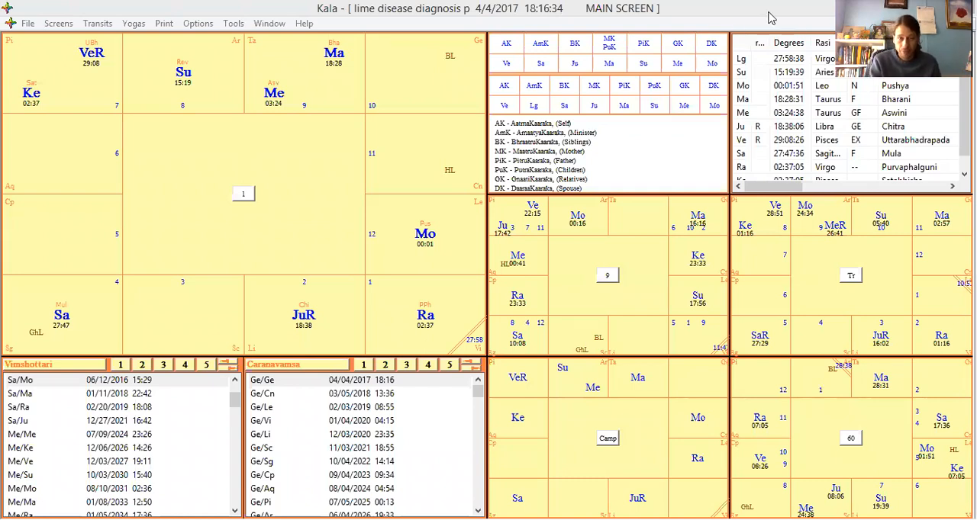
{"action": "mouse_move", "coordinate": [487, 309]}
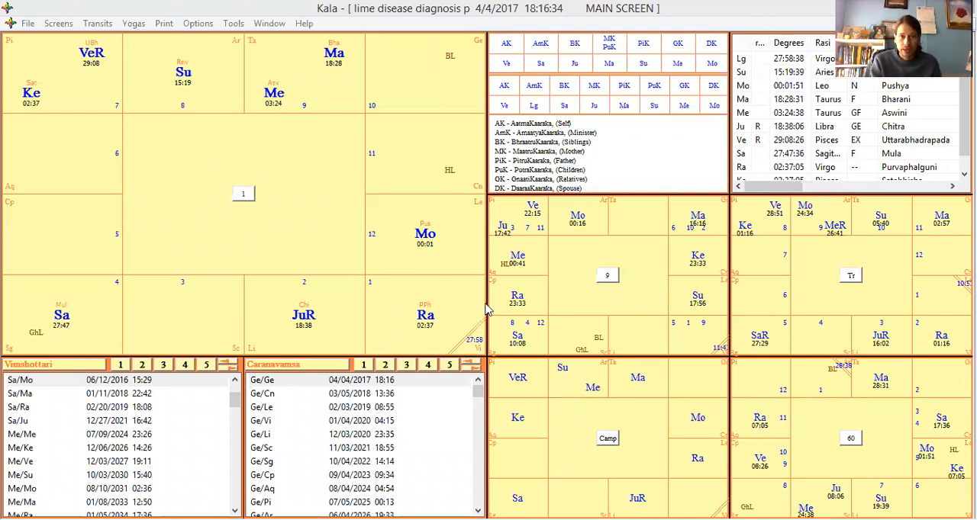
{"action": "mouse_move", "coordinate": [458, 320]}
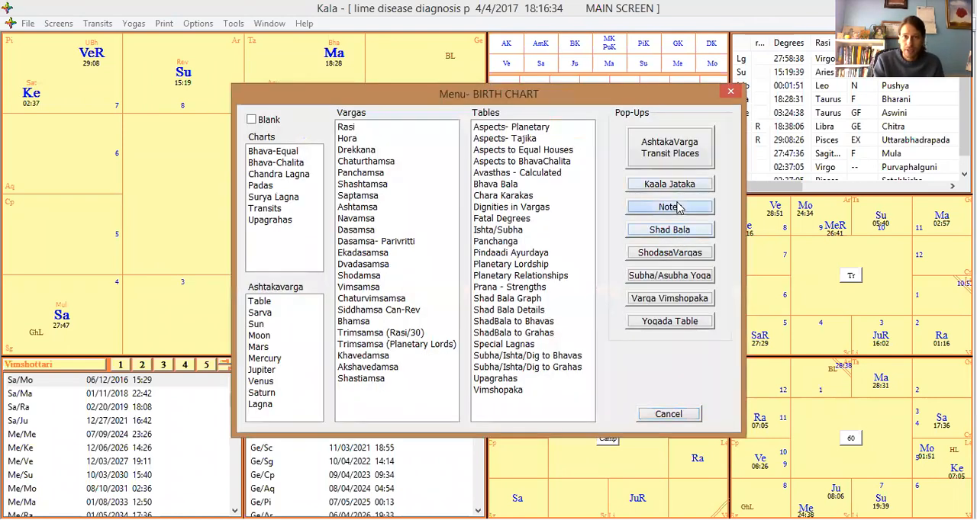
- Open the Notes pop-up for the Lyme disease prashna chart
{"action": "left_click", "coordinate": [669, 207]}
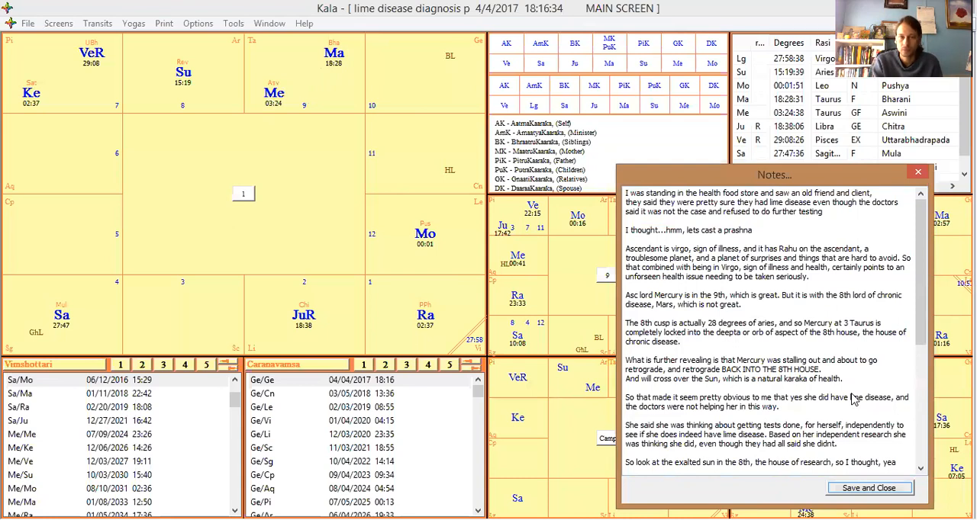
{"action": "mouse_move", "coordinate": [540, 334]}
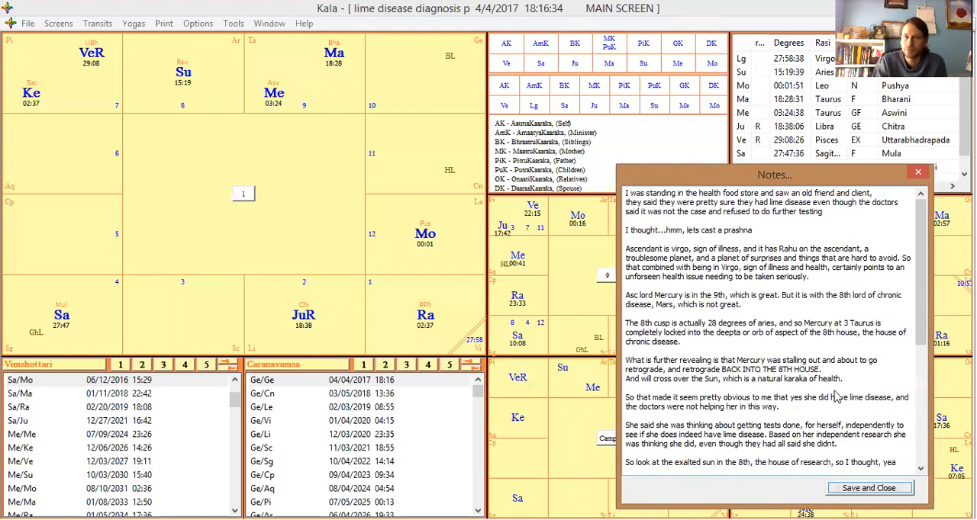
{"action": "left_click", "coordinate": [868, 488]}
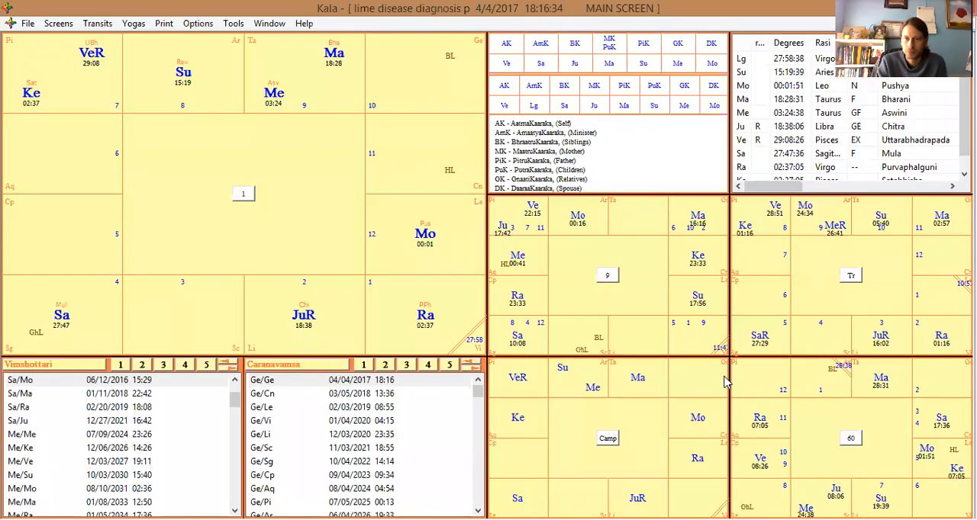
{"action": "mouse_move", "coordinate": [797, 326]}
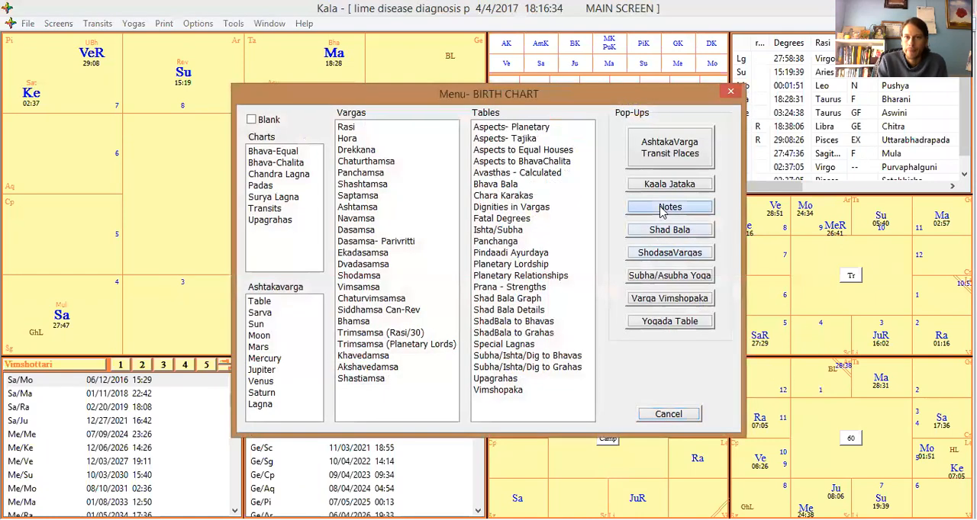
{"action": "left_click", "coordinate": [669, 207]}
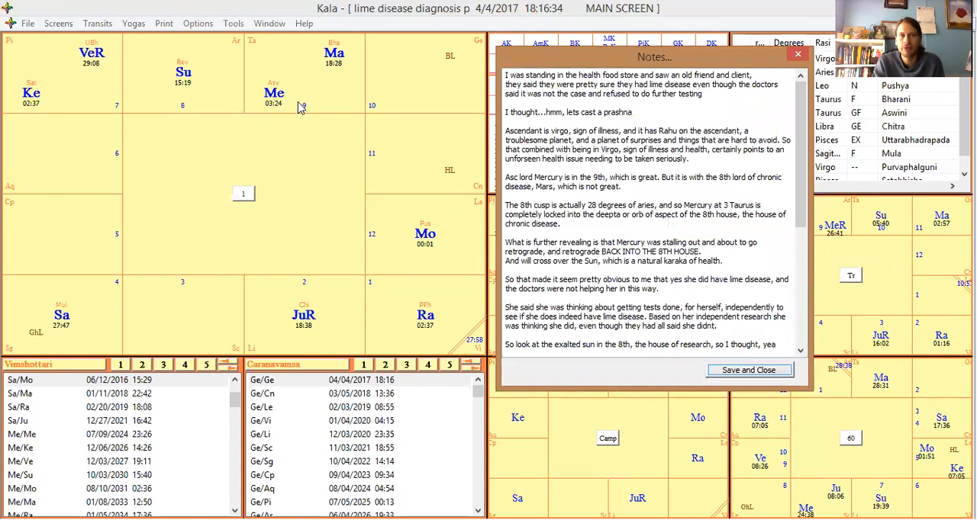
{"action": "mouse_move", "coordinate": [273, 93]}
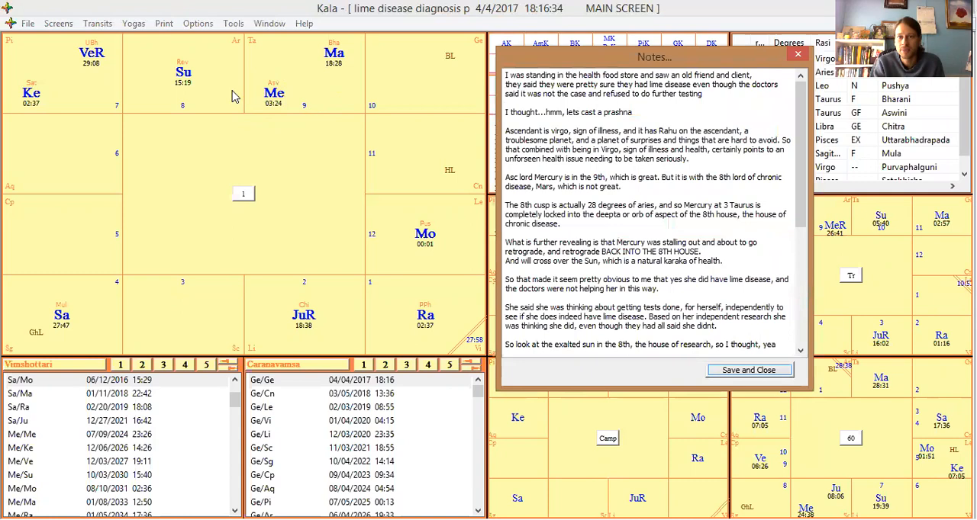
{"action": "mouse_move", "coordinate": [688, 39]}
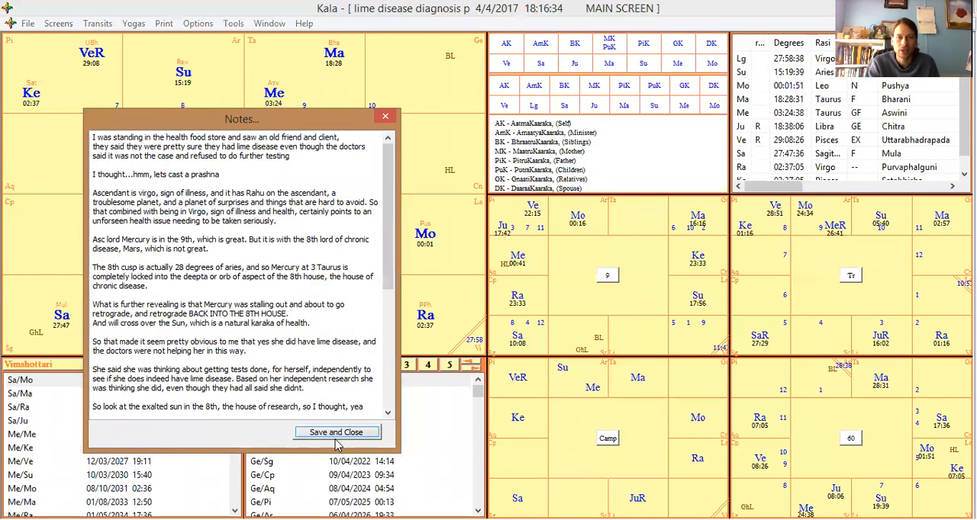
- Save the notes, view the Campanus House Cusps table, then dismiss it
{"action": "left_click", "coordinate": [336, 433]}
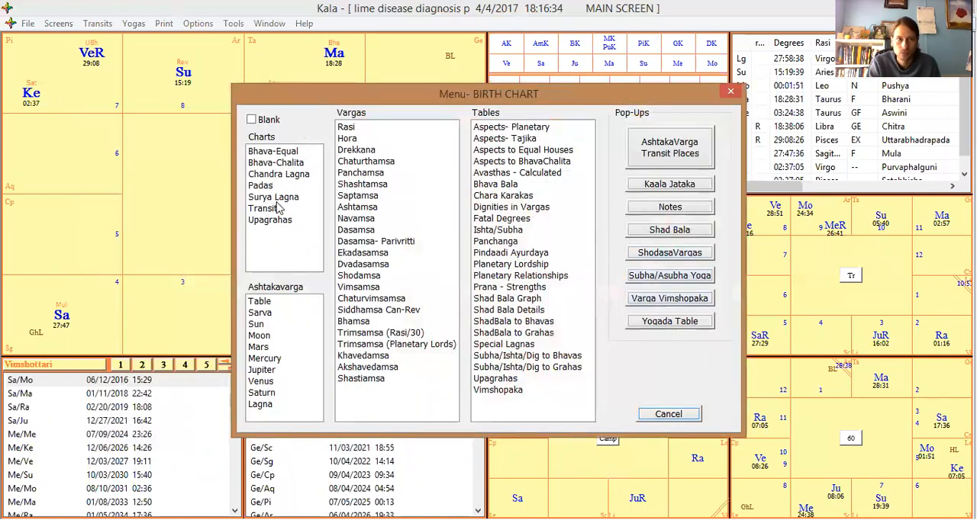
{"action": "left_click", "coordinate": [276, 163]}
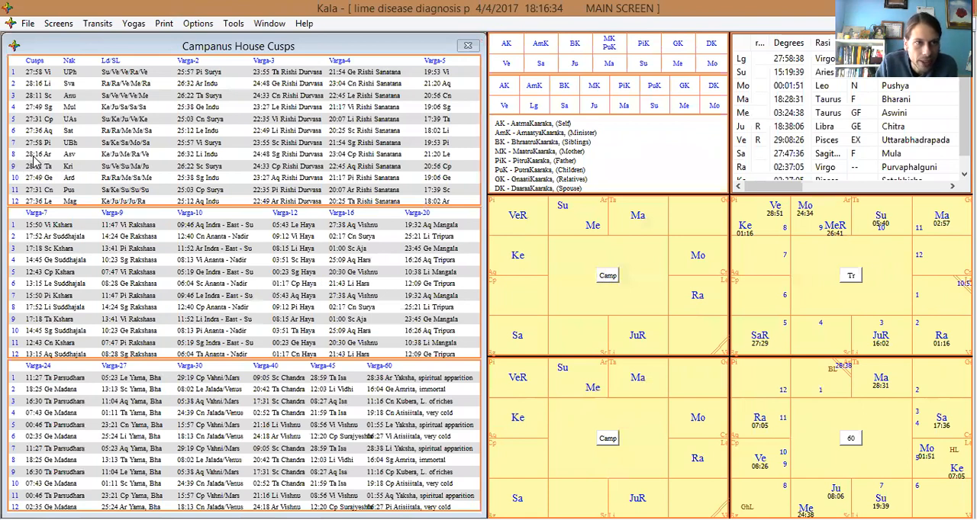
{"action": "left_click", "coordinate": [468, 45]}
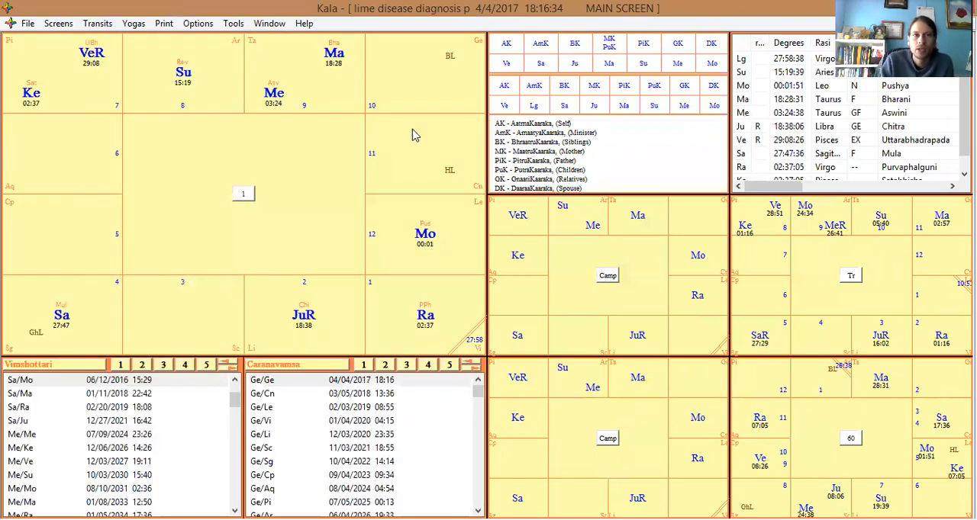
{"action": "mouse_move", "coordinate": [263, 110]}
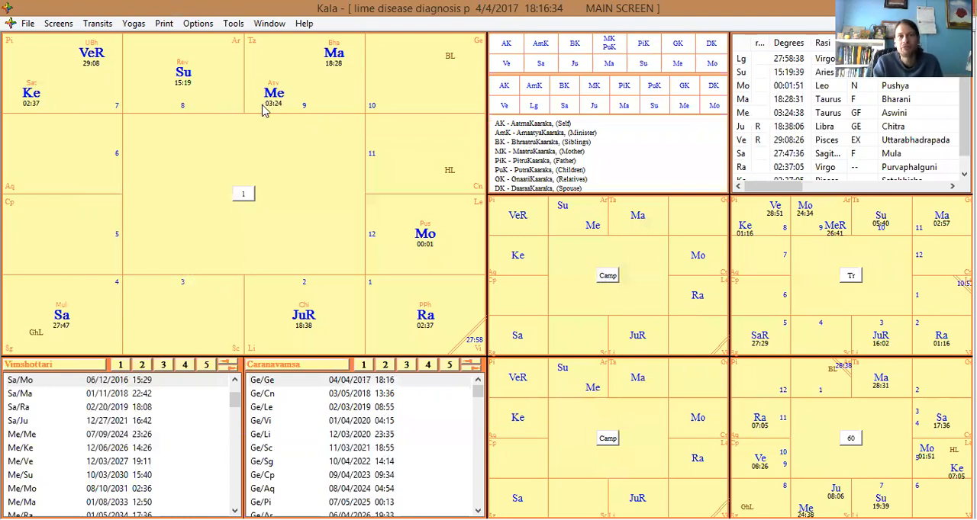
{"action": "mouse_move", "coordinate": [235, 94]}
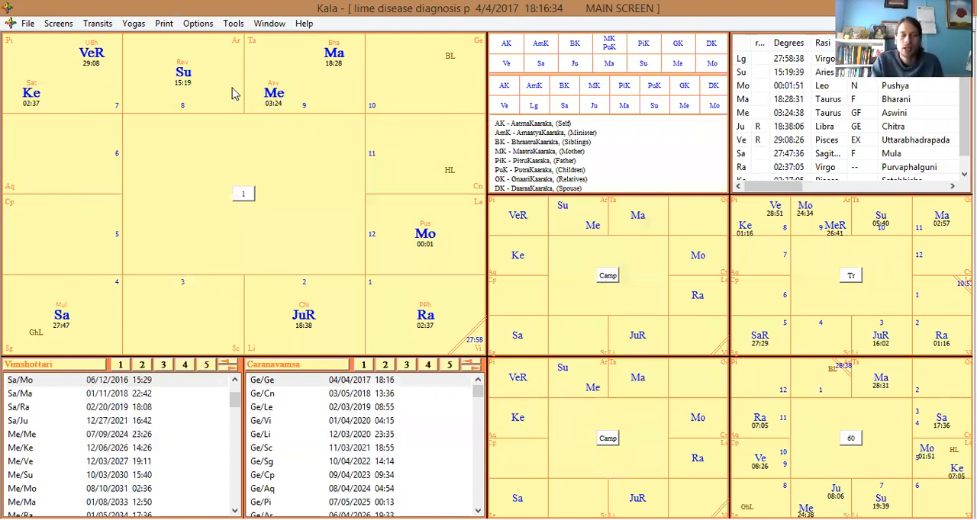
{"action": "mouse_move", "coordinate": [566, 228]}
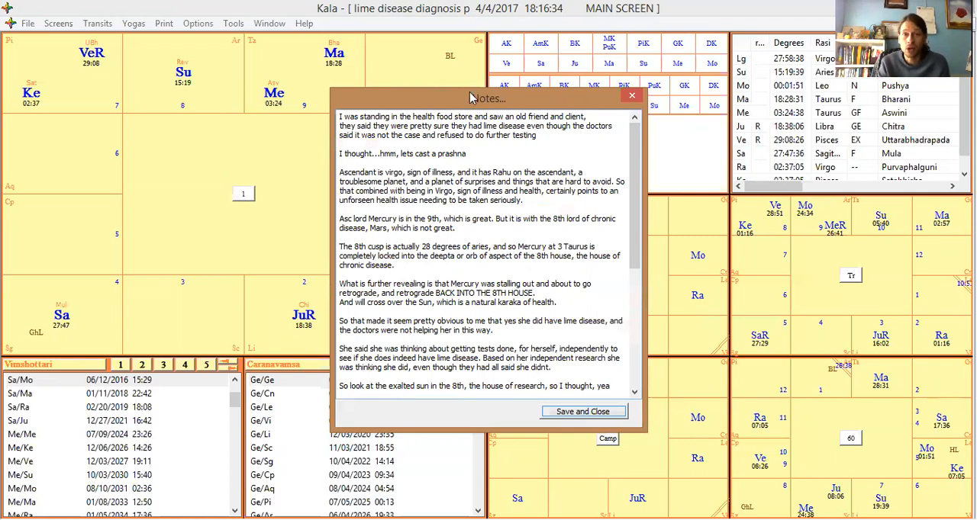
{"action": "mouse_move", "coordinate": [469, 103]}
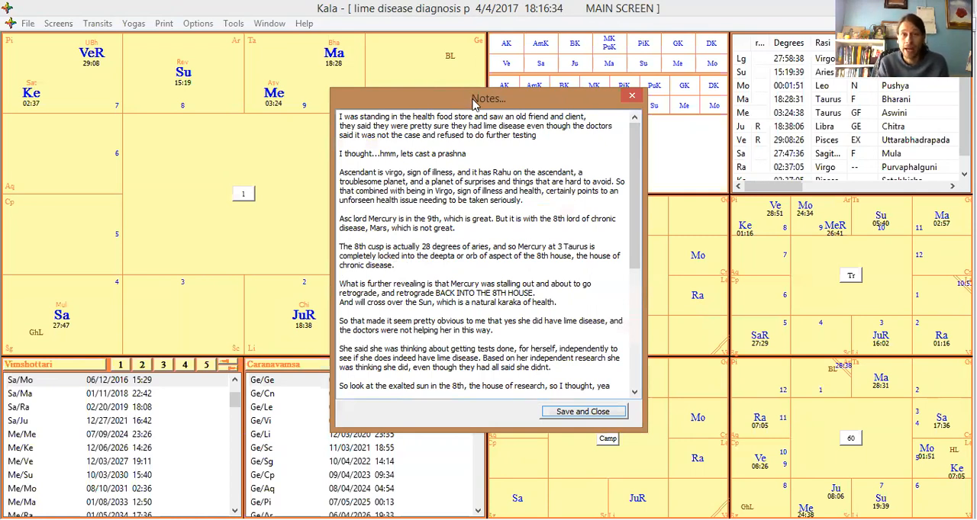
- Highlight note passages on retrograde Mercury, the Lyme diagnosis, and her independent testing
{"action": "left_click_drag", "start_coordinate": [488, 98], "coordinate": [645, 43]}
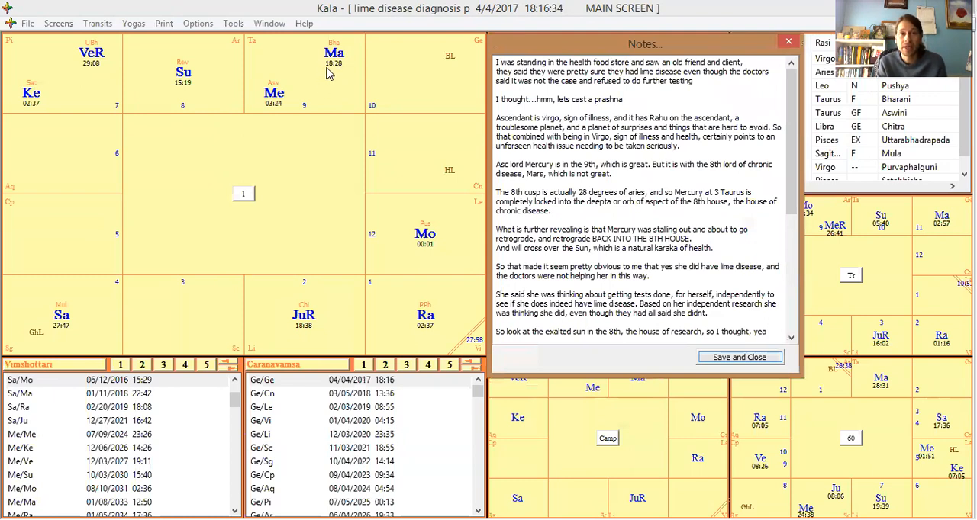
{"action": "mouse_move", "coordinate": [350, 12]}
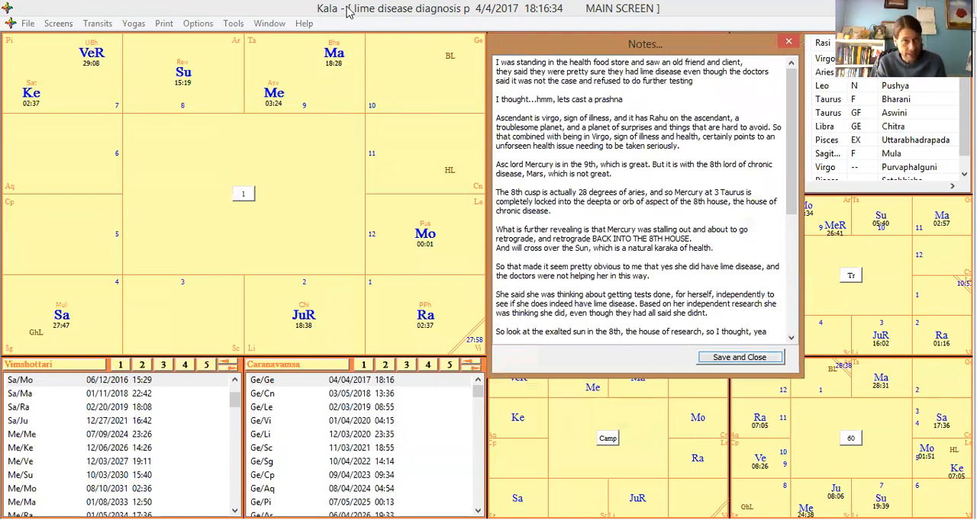
{"action": "mouse_move", "coordinate": [240, 131]}
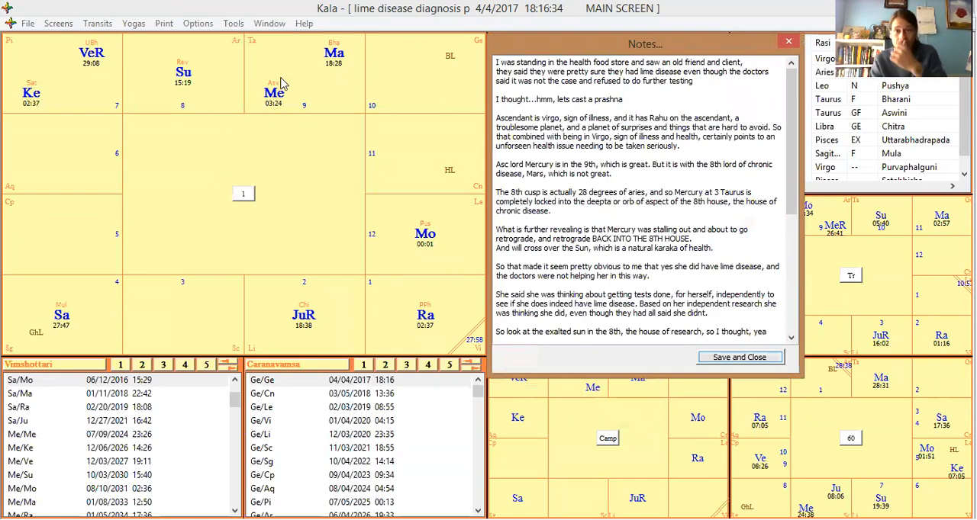
{"action": "mouse_move", "coordinate": [507, 224]}
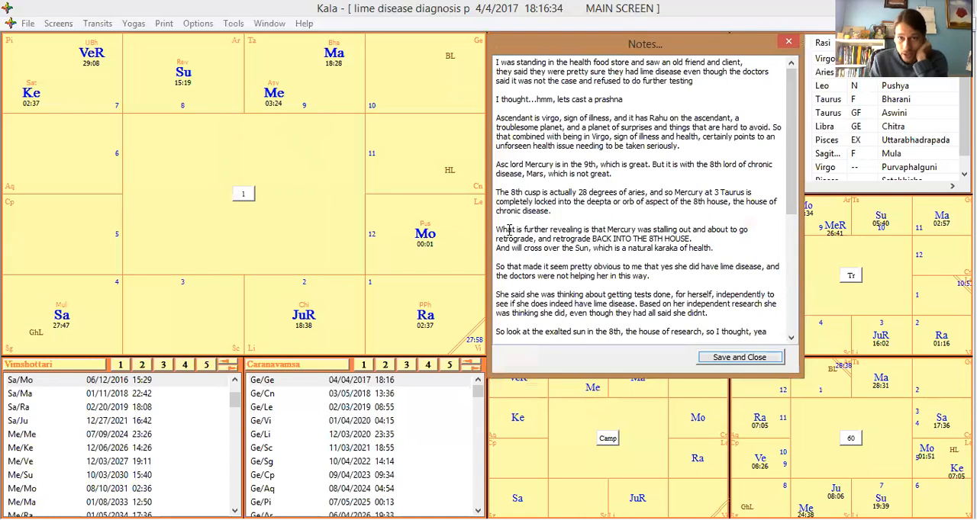
{"action": "left_click_drag", "start_coordinate": [496, 229], "coordinate": [713, 248]}
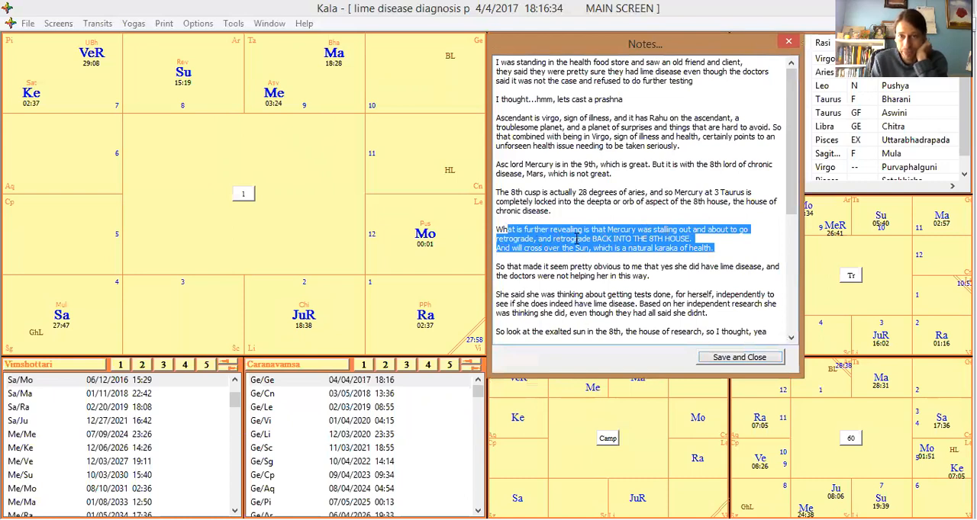
{"action": "mouse_move", "coordinate": [302, 146]}
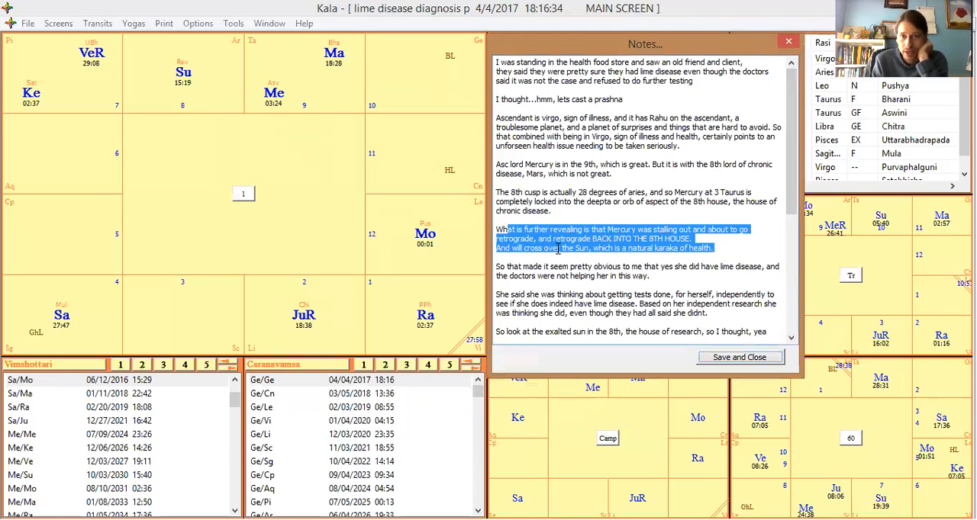
{"action": "mouse_move", "coordinate": [308, 104]}
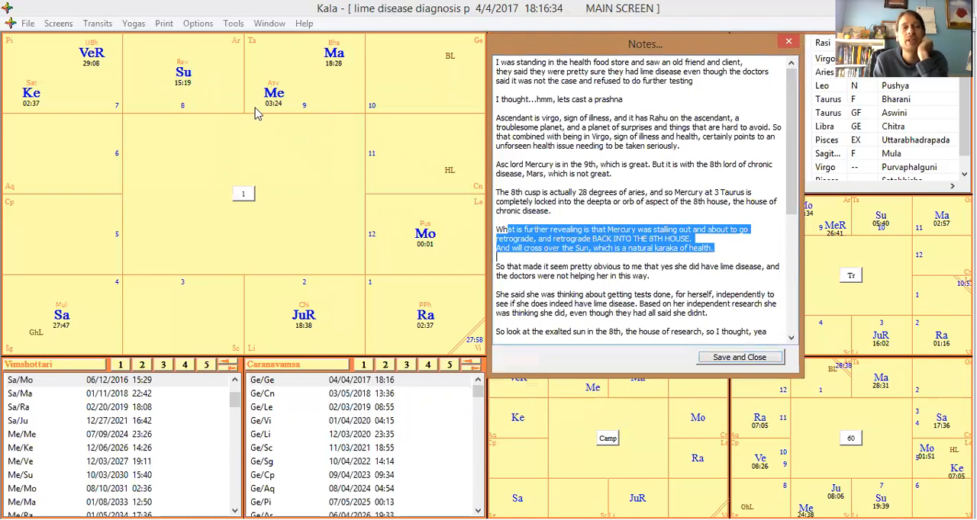
{"action": "mouse_move", "coordinate": [256, 149]}
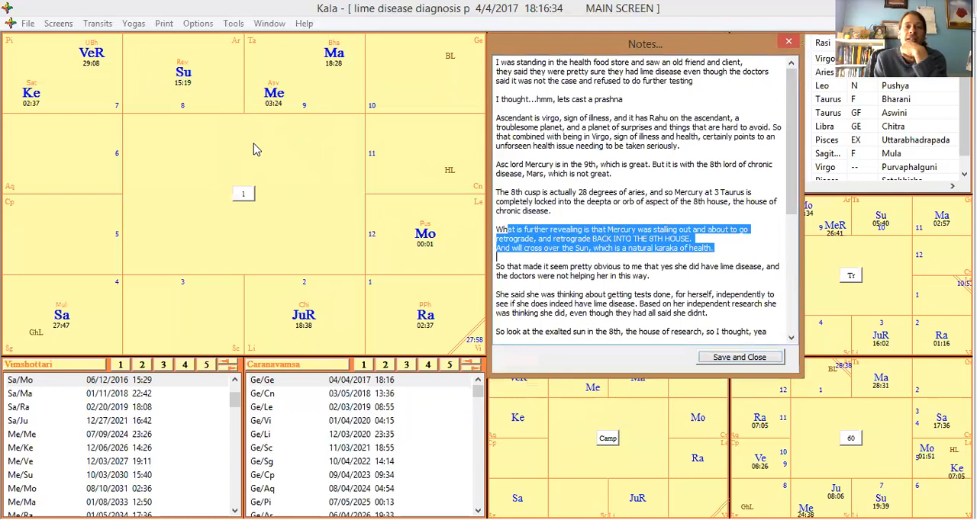
{"action": "mouse_move", "coordinate": [277, 105]}
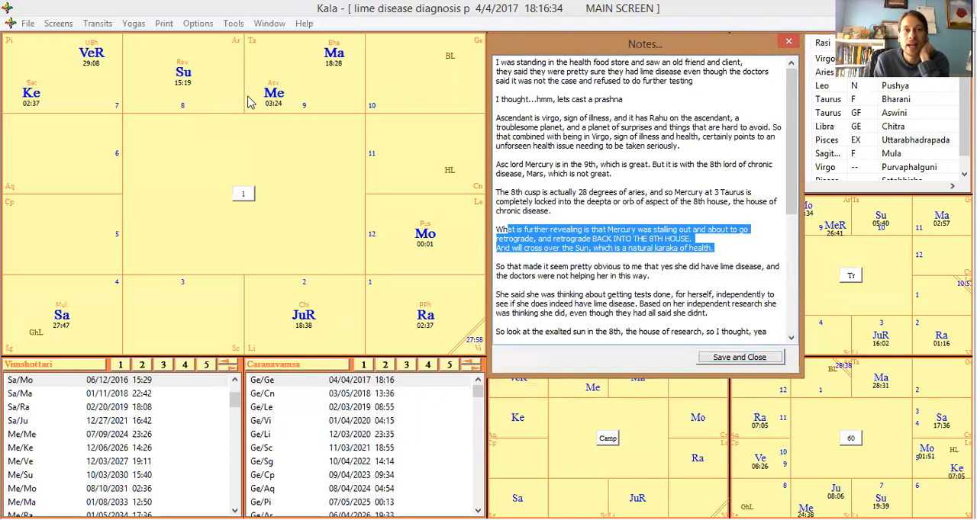
{"action": "mouse_move", "coordinate": [234, 100]}
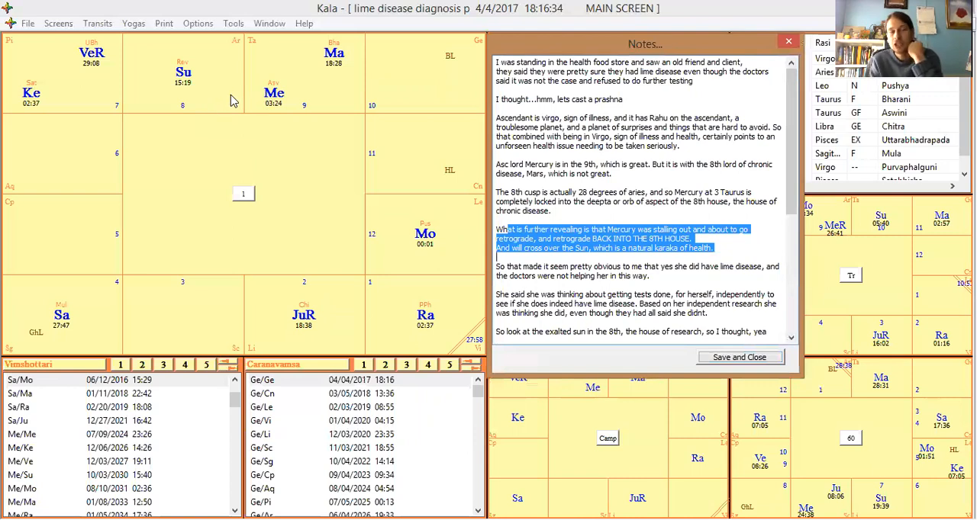
{"action": "mouse_move", "coordinate": [227, 144]}
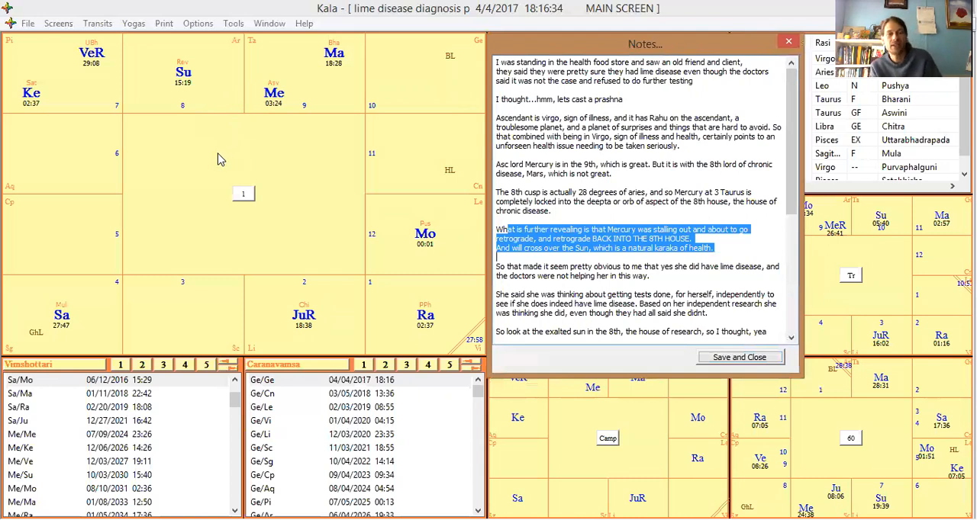
{"action": "mouse_move", "coordinate": [220, 158]}
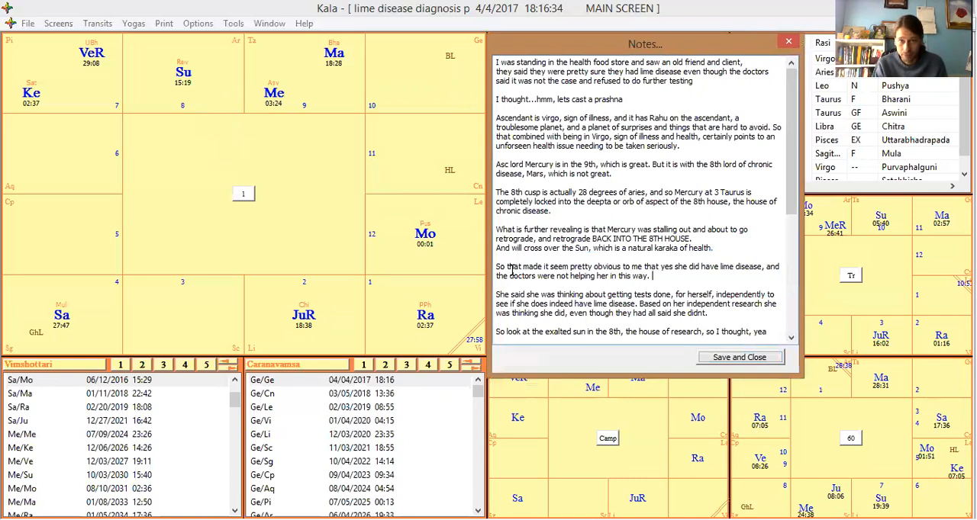
{"action": "left_click_drag", "start_coordinate": [504, 266], "coordinate": [653, 276]}
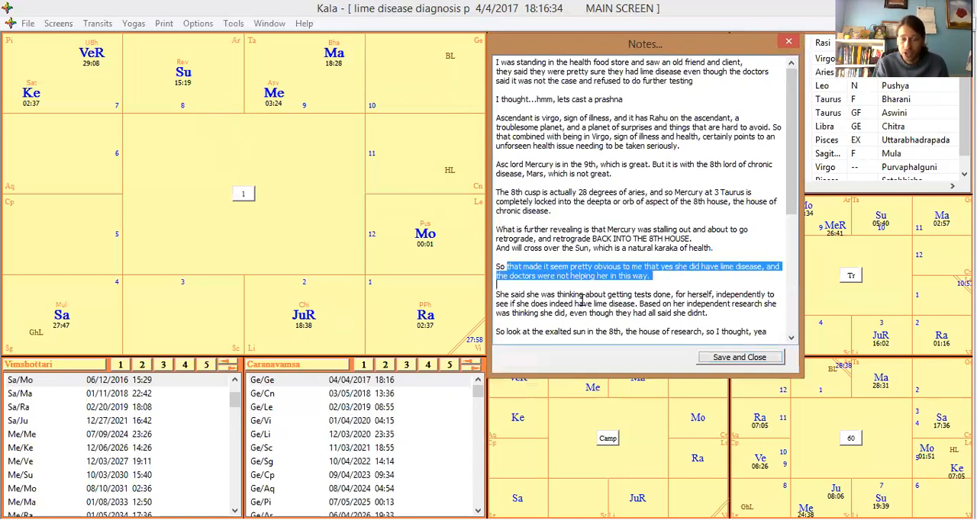
{"action": "left_click_drag", "start_coordinate": [495, 293], "coordinate": [707, 313]}
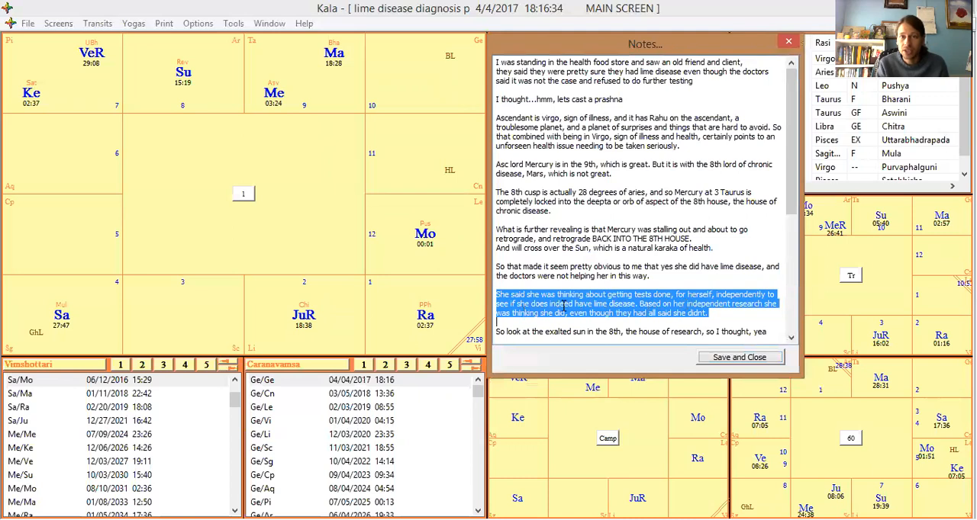
{"action": "mouse_move", "coordinate": [468, 251]}
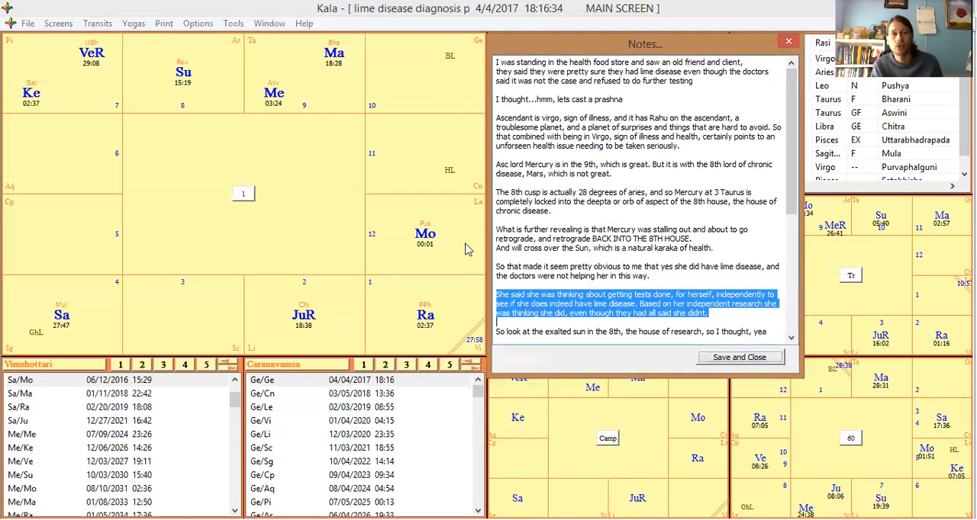
{"action": "mouse_move", "coordinate": [172, 161]}
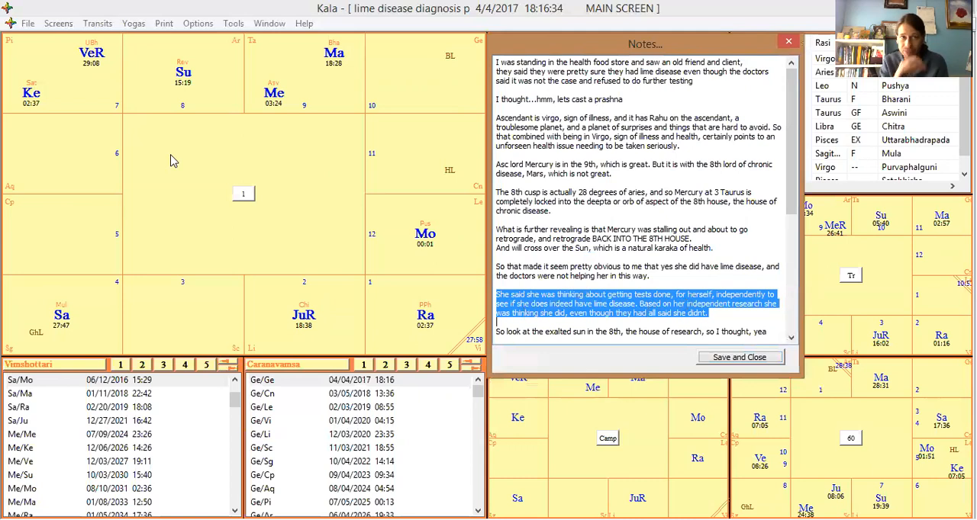
{"action": "mouse_move", "coordinate": [459, 257]}
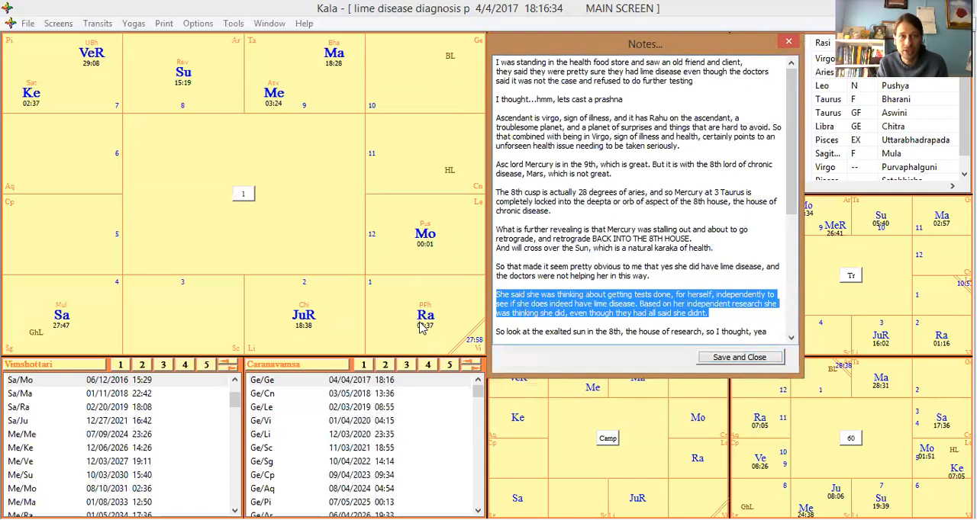
{"action": "mouse_move", "coordinate": [267, 84]}
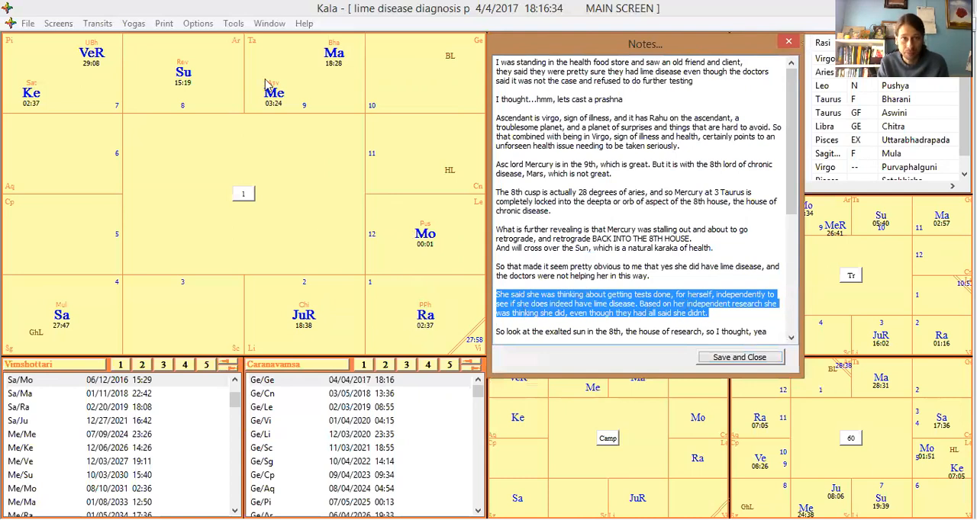
{"action": "mouse_move", "coordinate": [278, 106]}
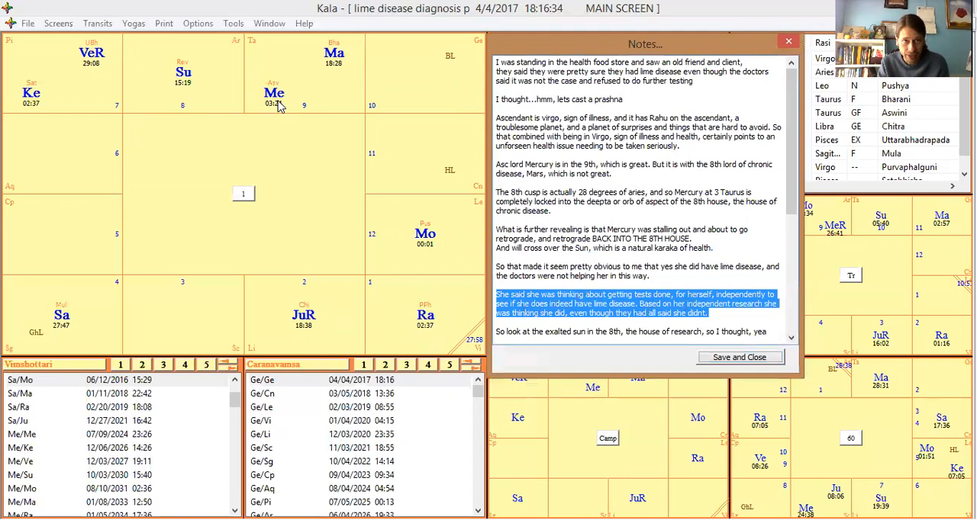
{"action": "mouse_move", "coordinate": [300, 94]}
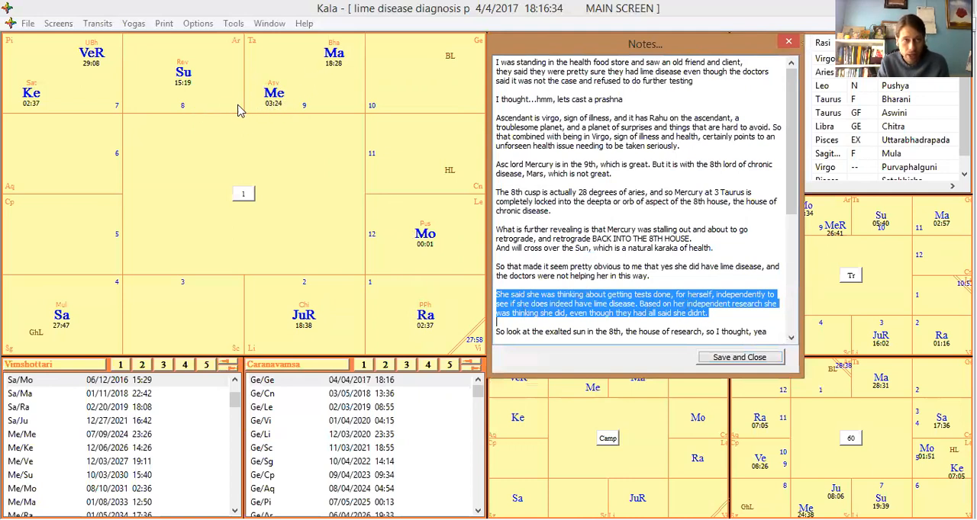
{"action": "mouse_move", "coordinate": [214, 107]}
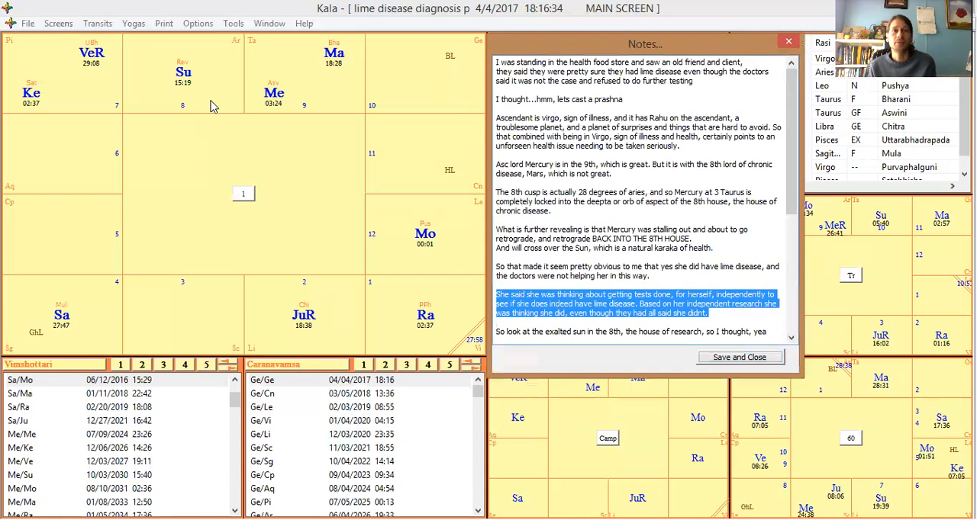
{"action": "mouse_move", "coordinate": [315, 78]}
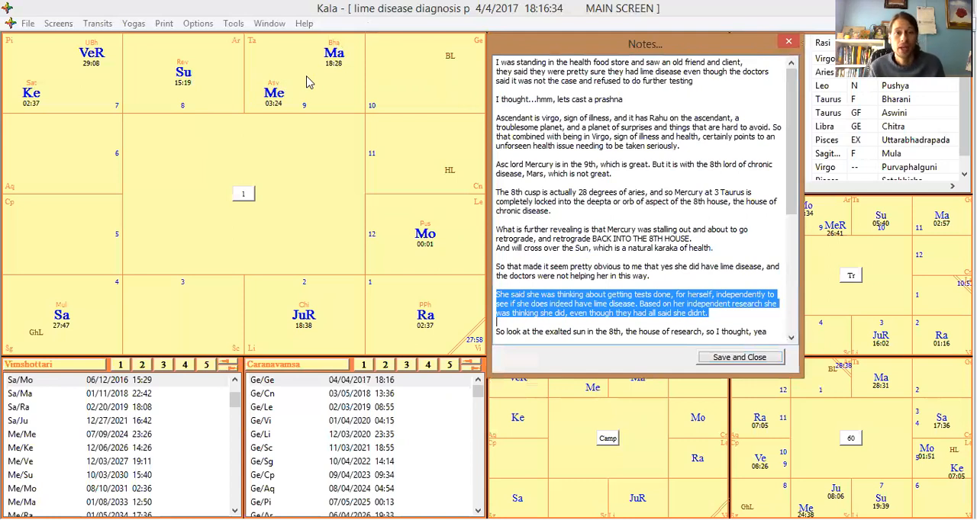
{"action": "mouse_move", "coordinate": [105, 128]}
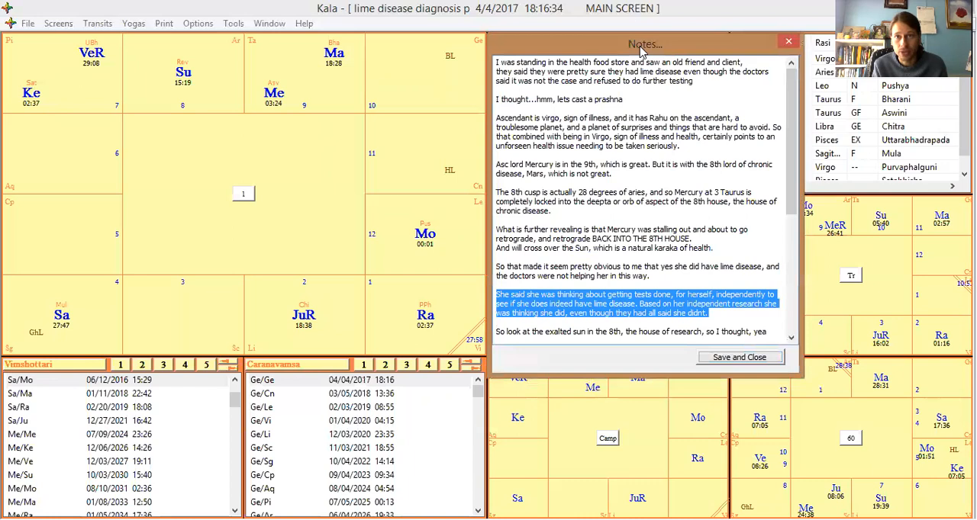
- Nudge the Notes window slightly to the right
{"action": "left_click_drag", "start_coordinate": [644, 44], "coordinate": [658, 40]}
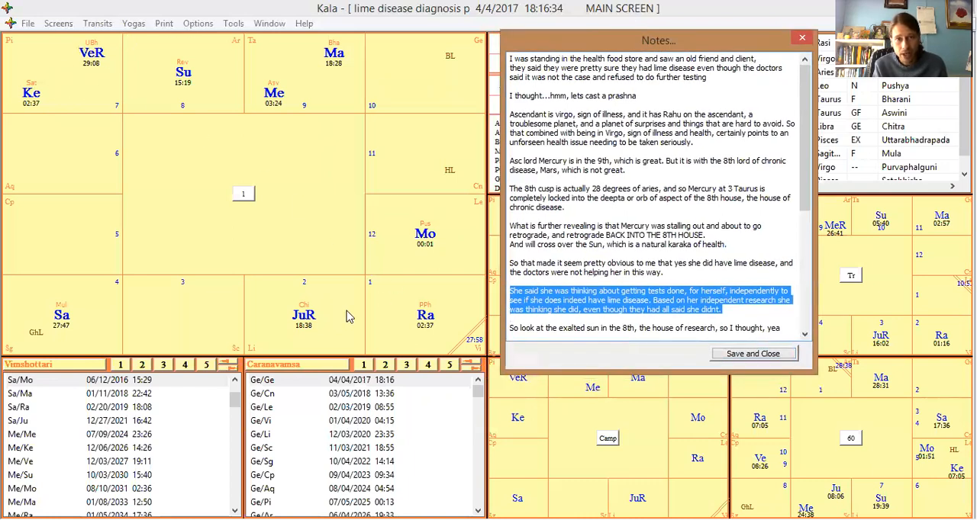
{"action": "mouse_move", "coordinate": [283, 351]}
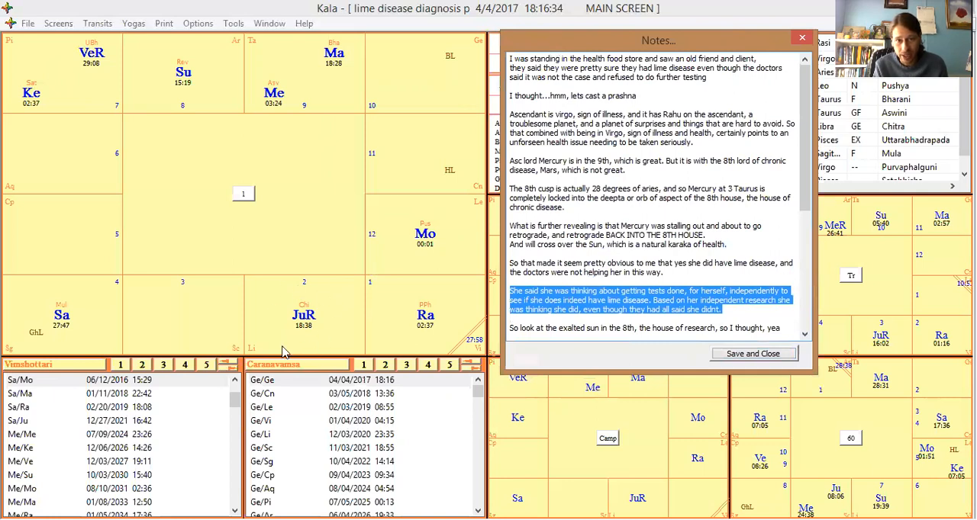
{"action": "mouse_move", "coordinate": [328, 339]}
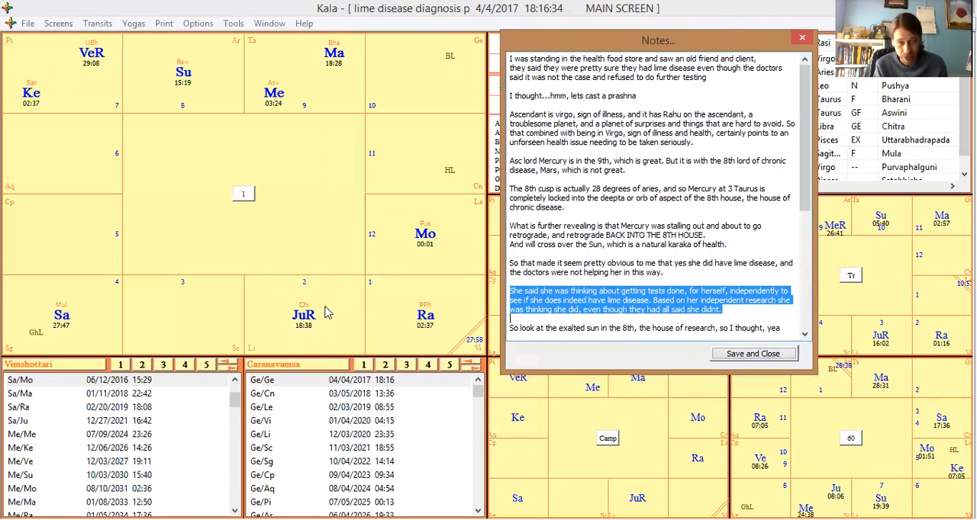
{"action": "mouse_move", "coordinate": [294, 272]}
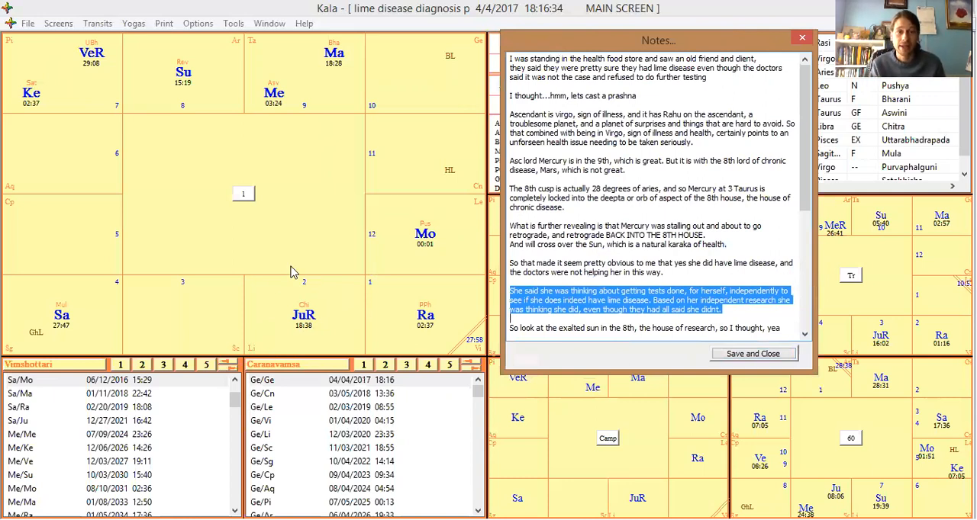
{"action": "mouse_move", "coordinate": [204, 91]}
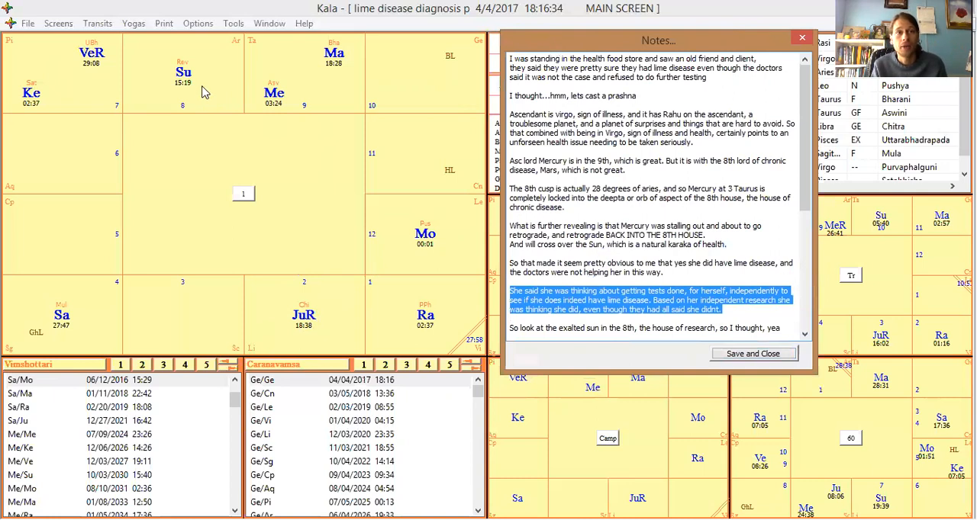
{"action": "mouse_move", "coordinate": [563, 23]}
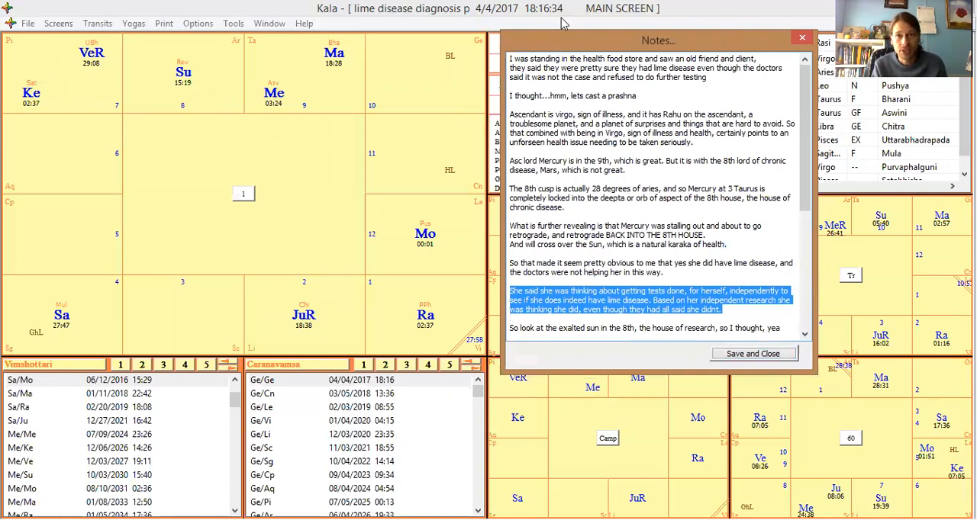
{"action": "mouse_move", "coordinate": [594, 44]}
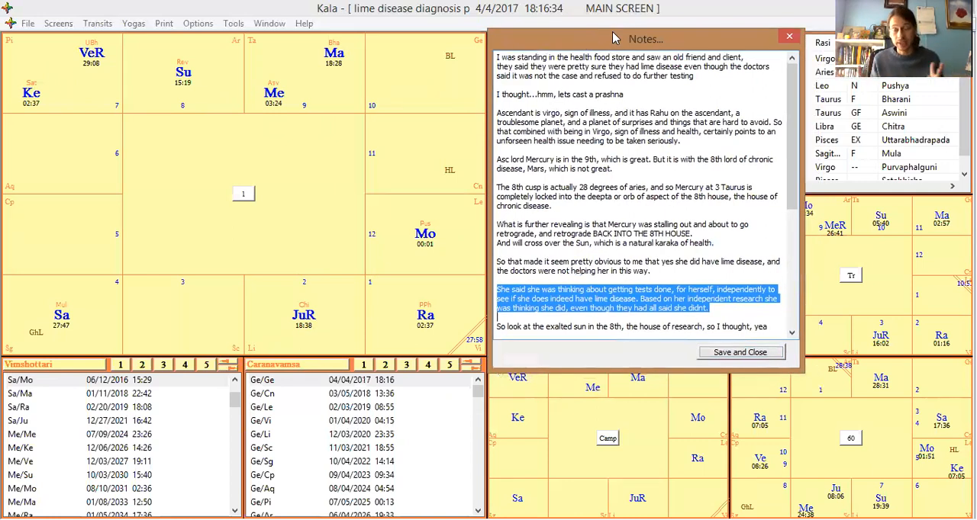
{"action": "mouse_move", "coordinate": [545, 365]}
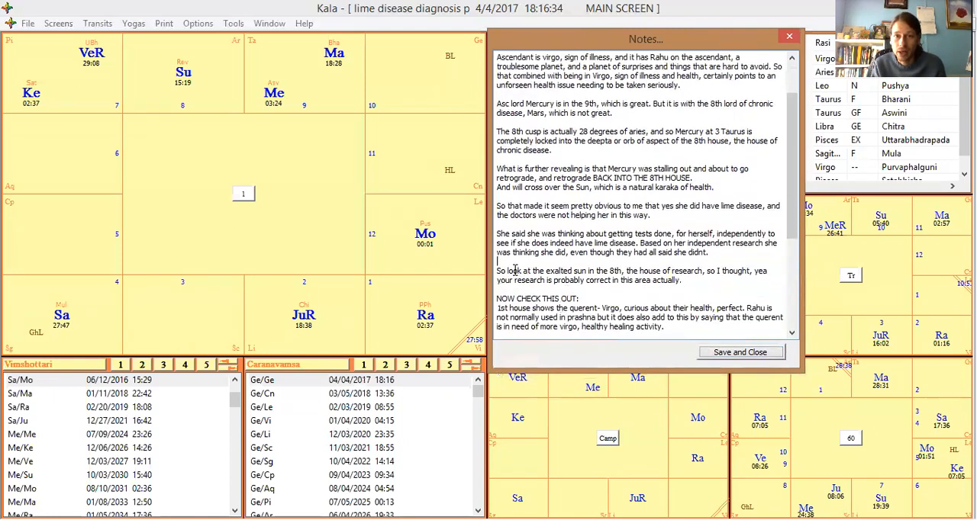
- Highlight the exalted sun paragraph and scroll to the 4th-house remedy section
{"action": "double_click", "coordinate": [663, 280]}
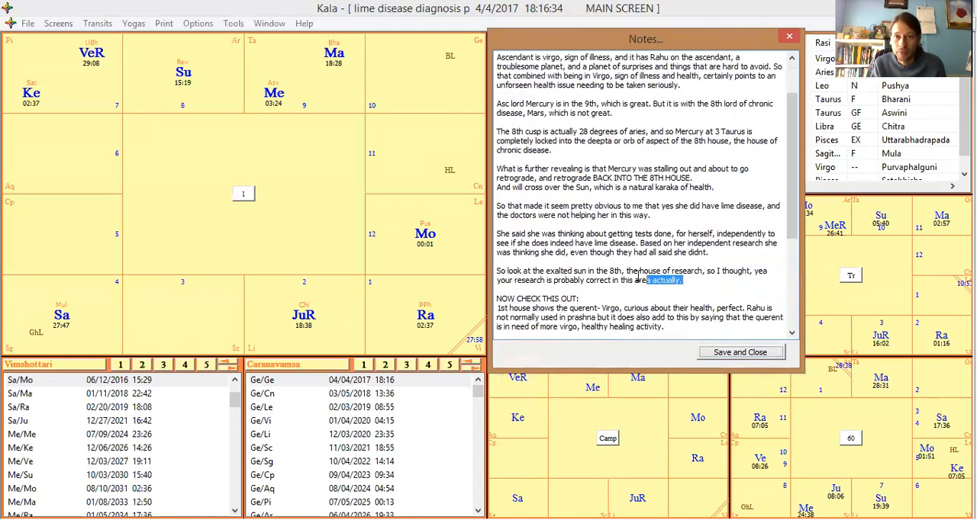
{"action": "left_click_drag", "start_coordinate": [496, 270], "coordinate": [684, 280]}
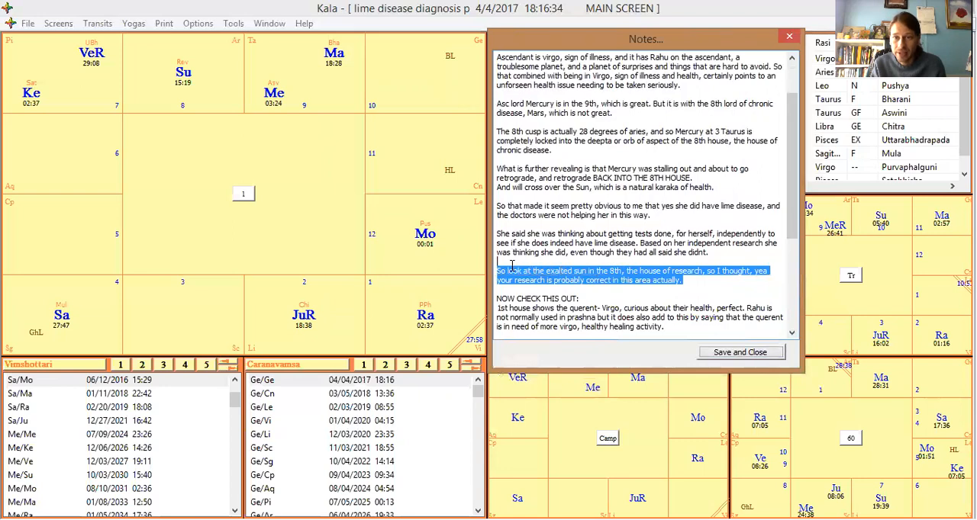
{"action": "scroll", "scroll_direction": "down", "scroll_amount": 3}
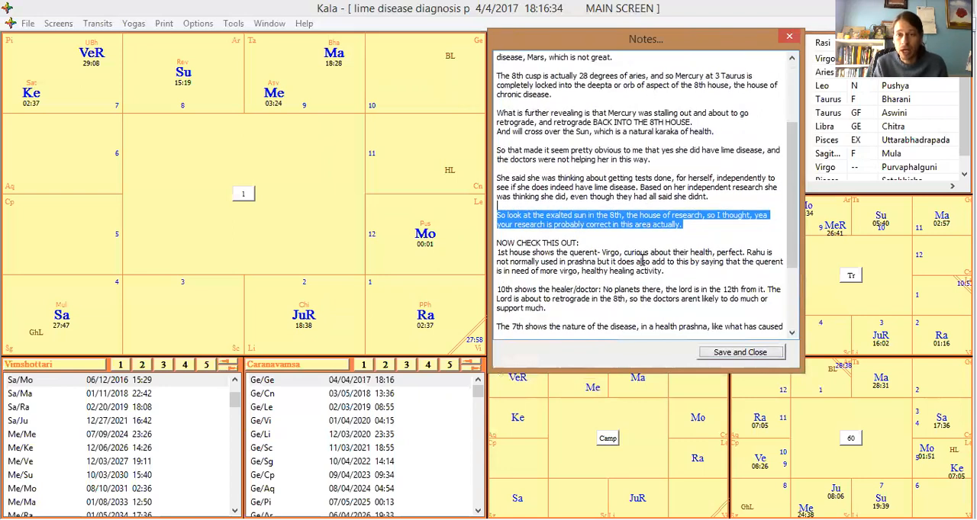
{"action": "scroll", "scroll_direction": "down", "scroll_amount": 3}
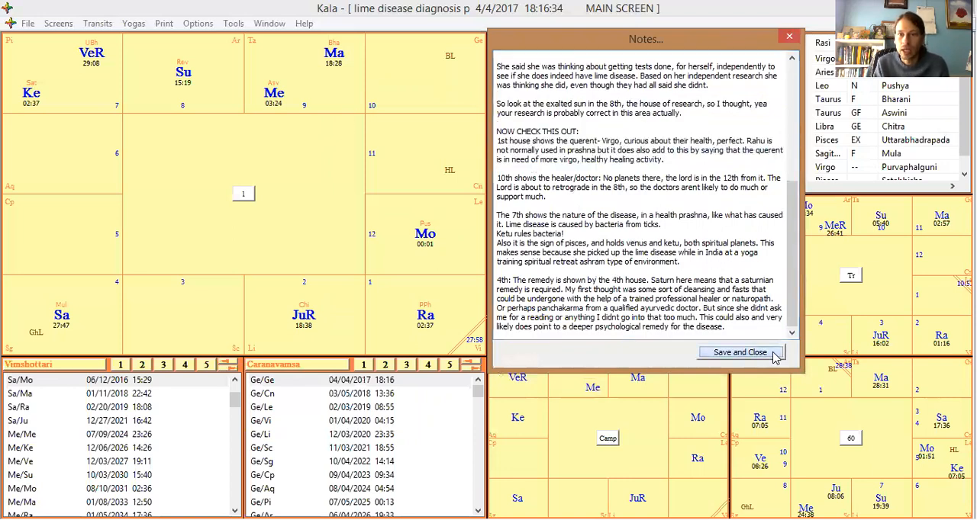
- Save and close the Lyme disease chart notes
{"action": "left_click", "coordinate": [737, 352]}
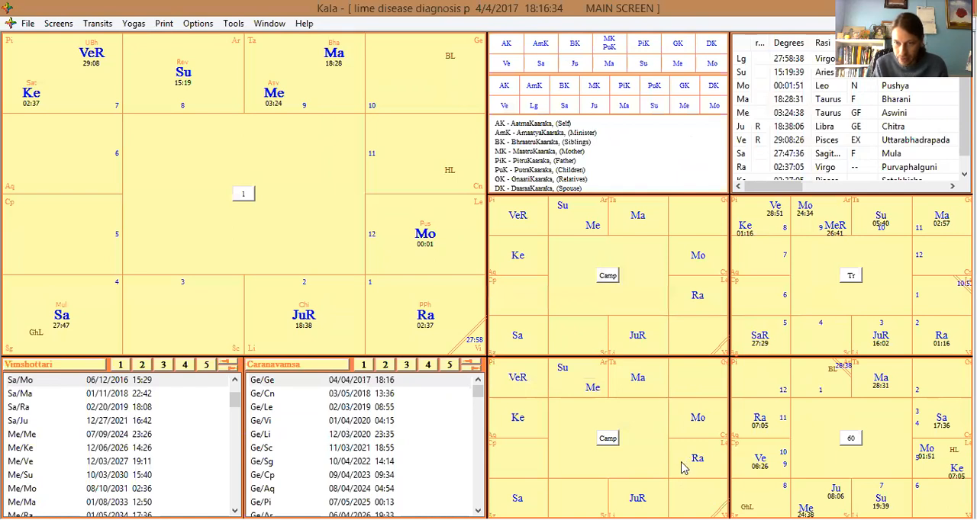
{"action": "mouse_move", "coordinate": [424, 252]}
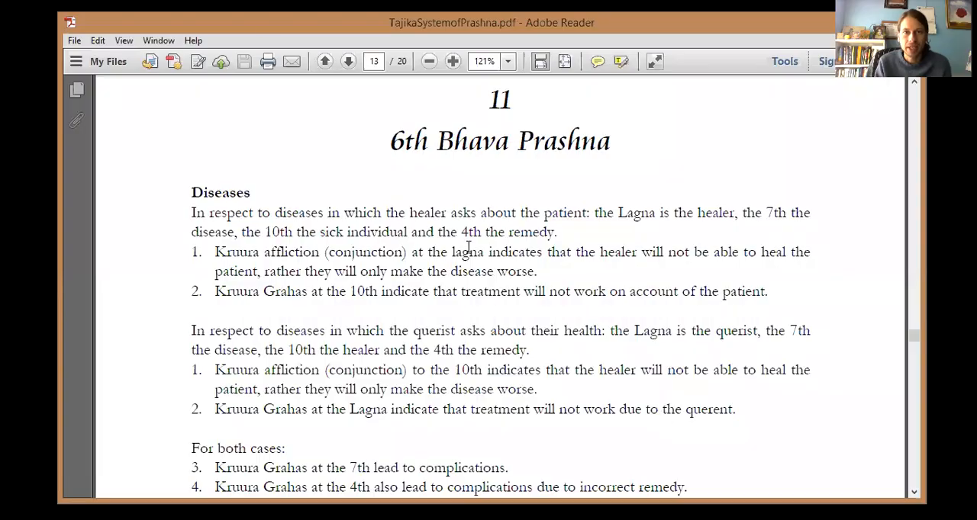
{"action": "mouse_move", "coordinate": [383, 272]}
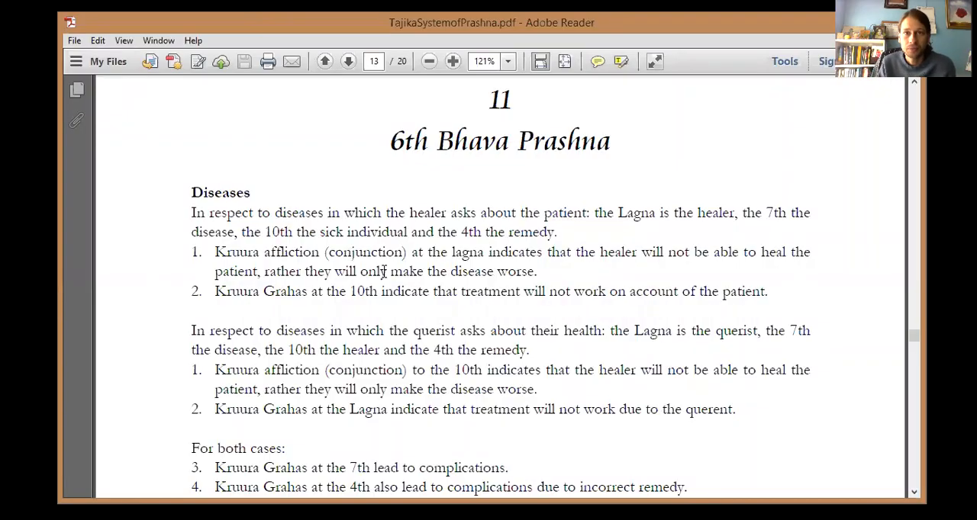
- Highlight the querist-health paragraph in TajikaSystemofPrashna.pdf's diseases section
{"action": "scroll", "scroll_direction": "down", "scroll_amount": 3}
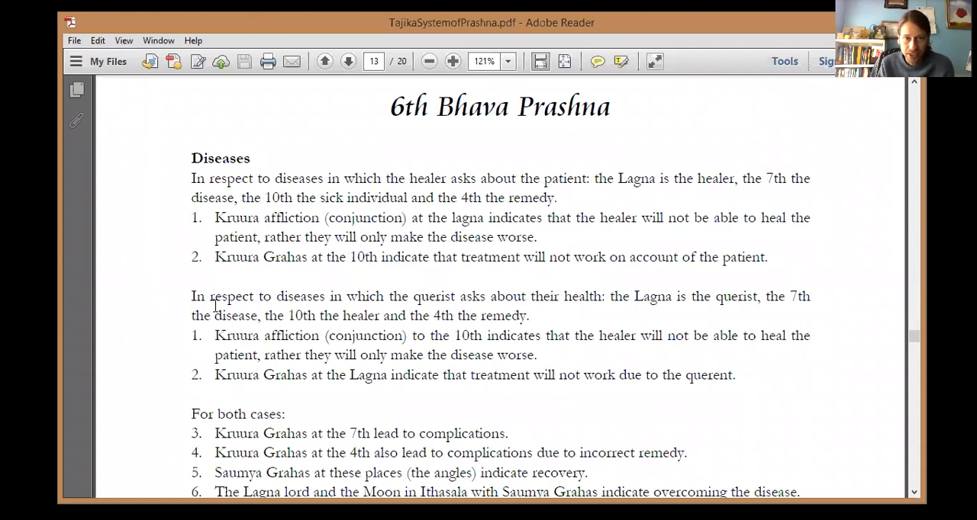
{"action": "left_click_drag", "start_coordinate": [191, 296], "coordinate": [259, 335]}
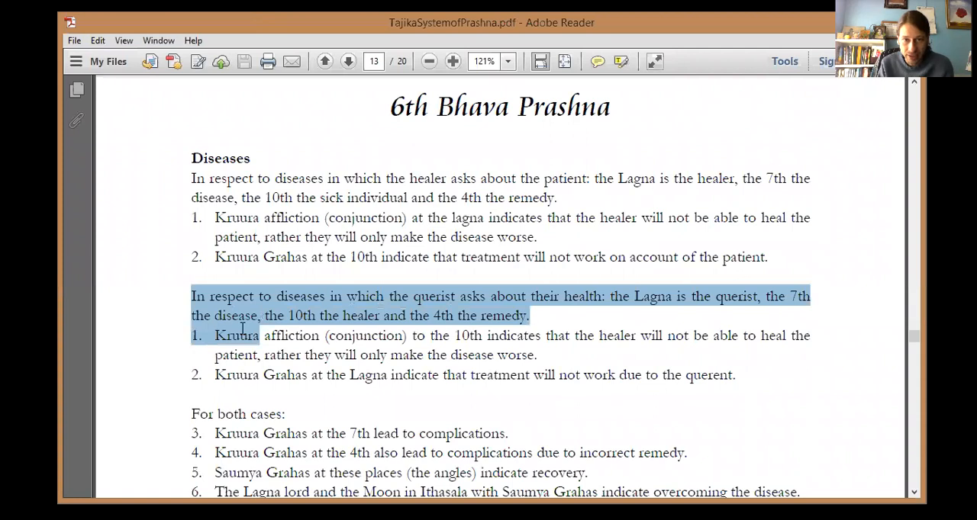